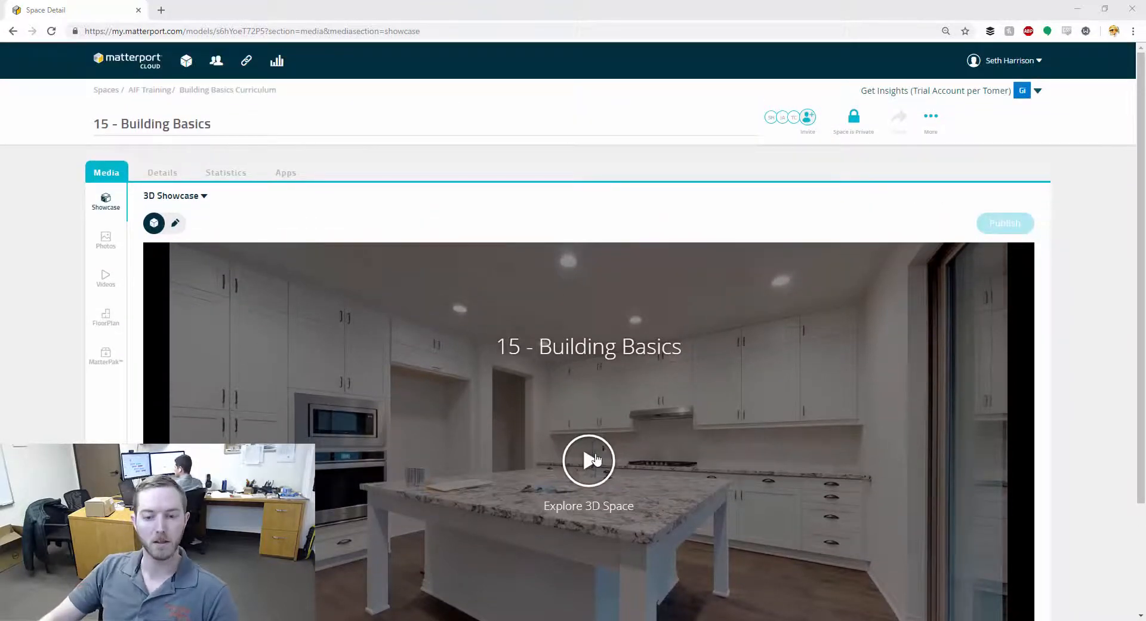
- Launch the 3D Showcase of the '15 - Building Basics' space into the kitchen interior
{"action": "left_click", "coordinate": [588, 460]}
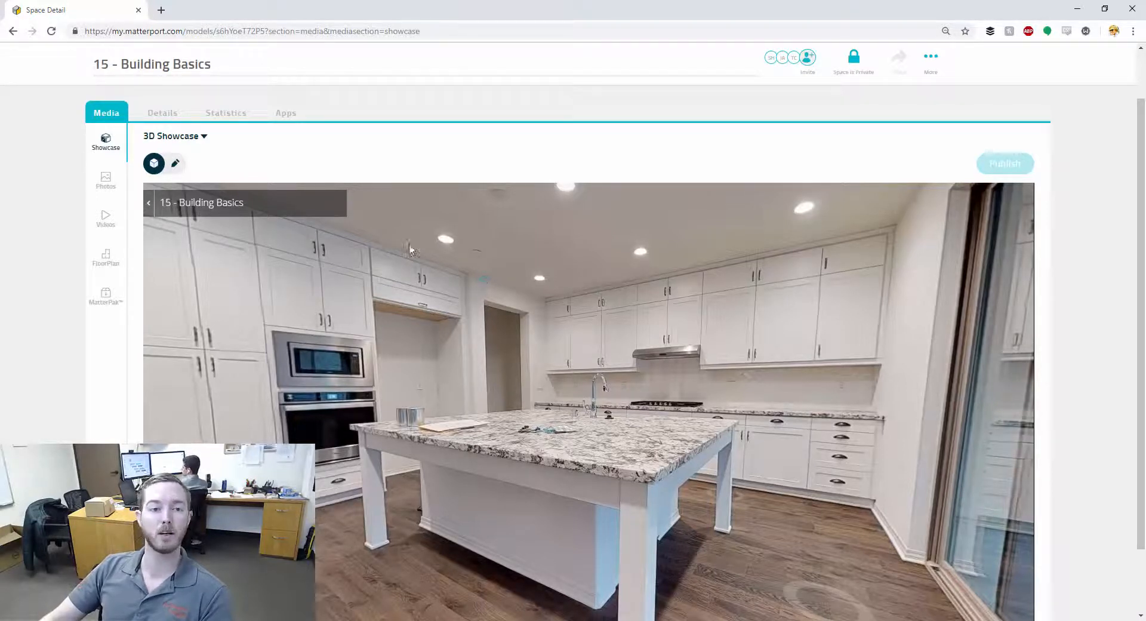
{"action": "scroll", "scroll_direction": "down", "scroll_amount": 3}
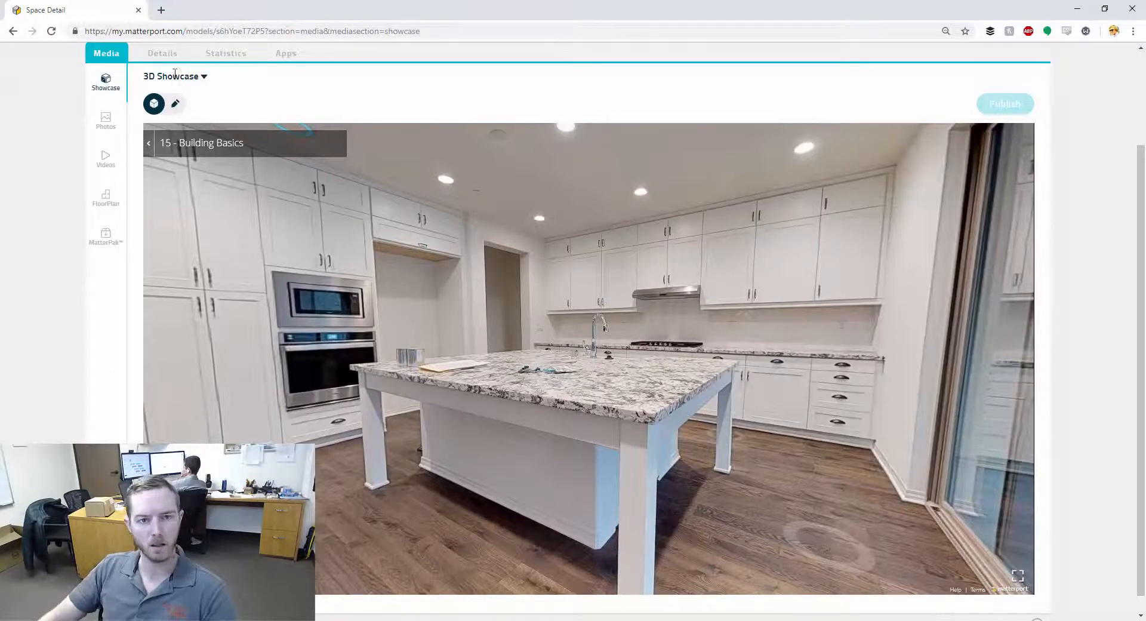
- Switch the Showcase to editing mode with the Photos capture tool framing the kitchen backsplash
{"action": "left_click", "coordinate": [175, 102]}
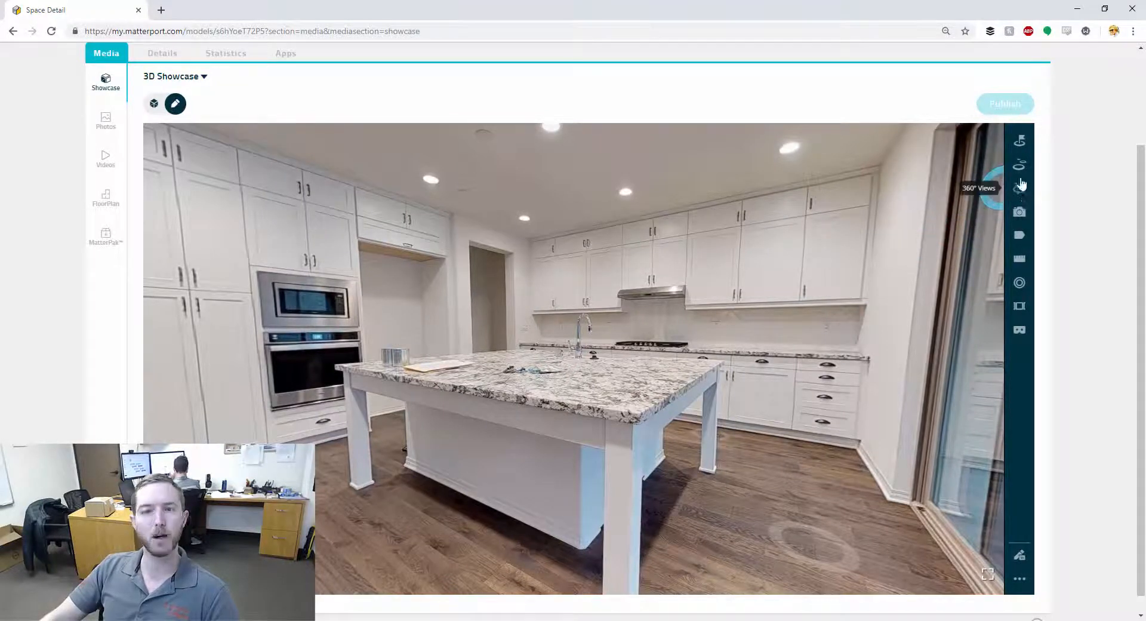
{"action": "mouse_move", "coordinate": [1018, 212]}
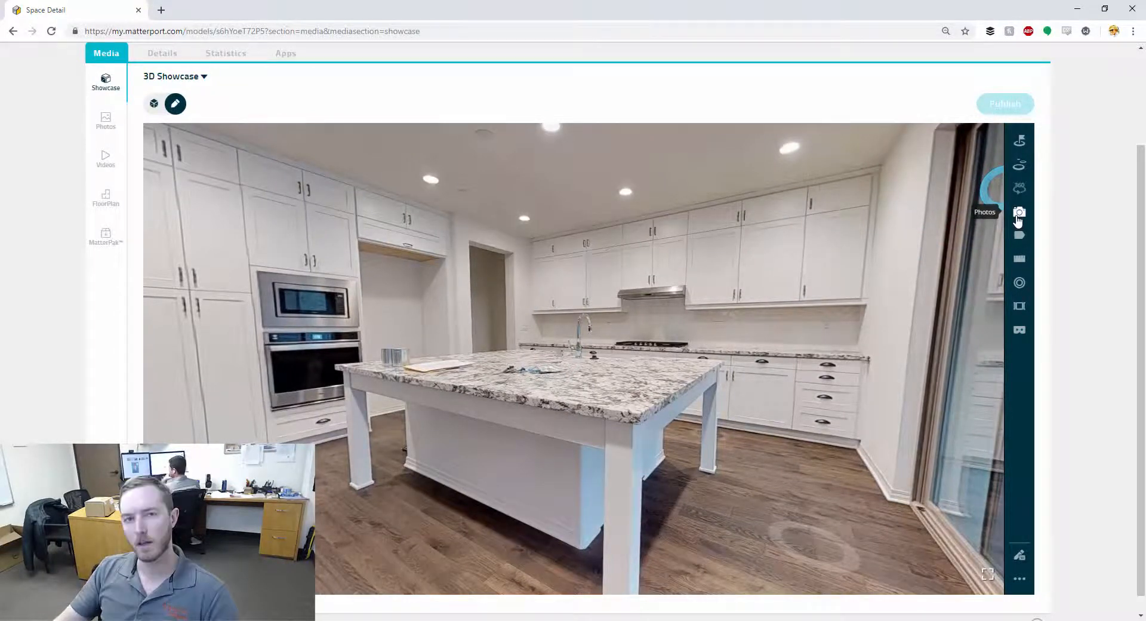
{"action": "left_click", "coordinate": [1018, 213]}
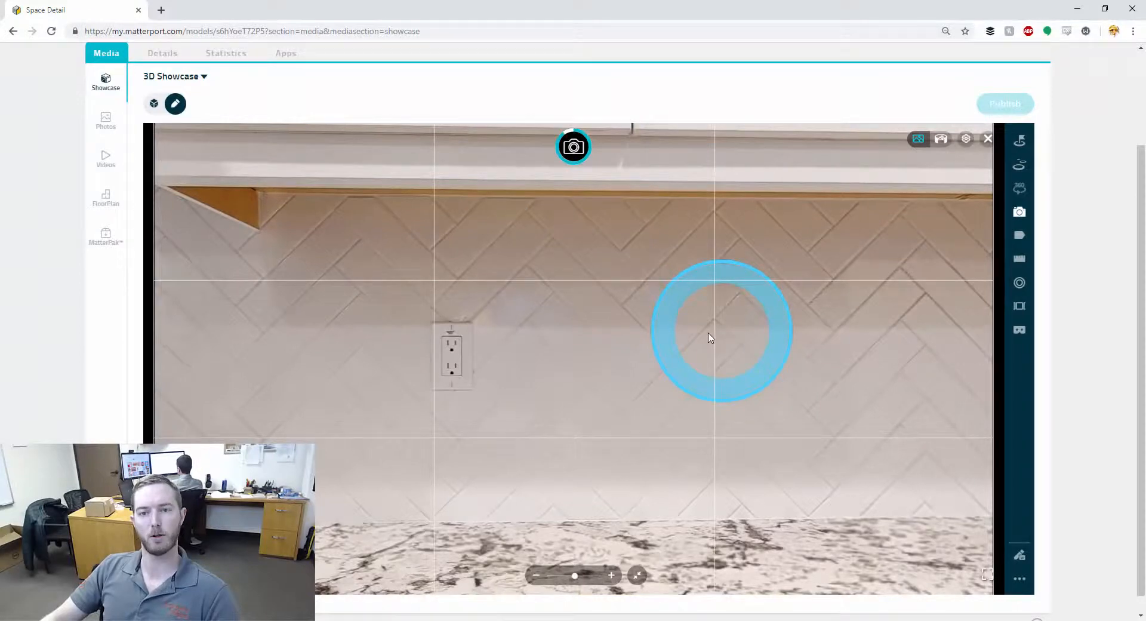
- Capture two snapshots: the backsplash wall and the inside of the under-sink cabinet
{"action": "left_click", "coordinate": [574, 145]}
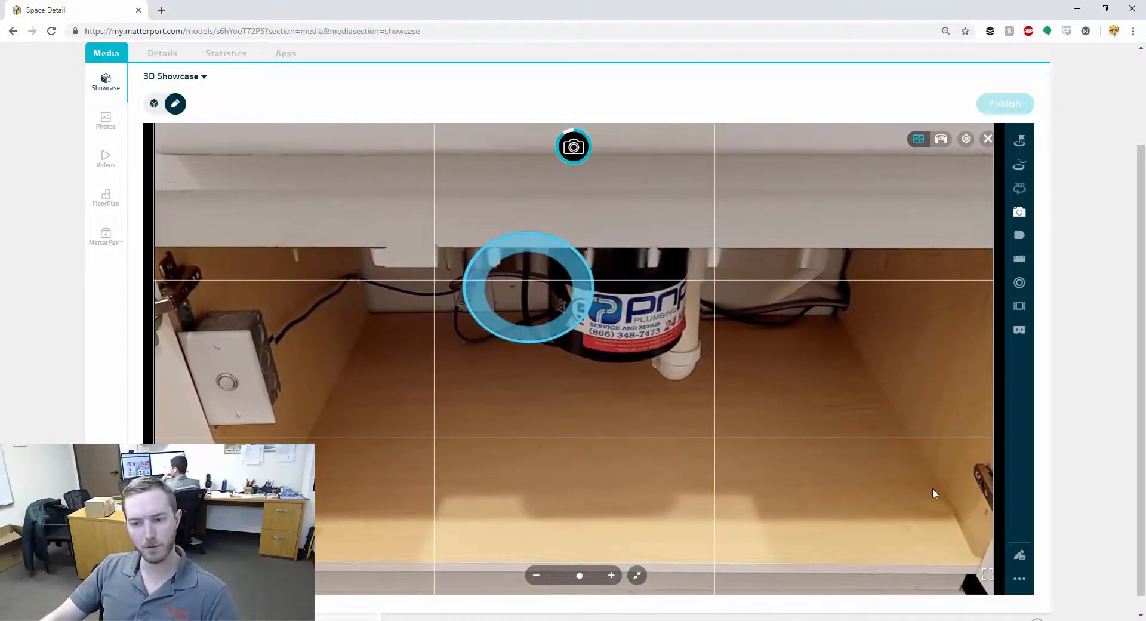
{"action": "left_click", "coordinate": [575, 145]}
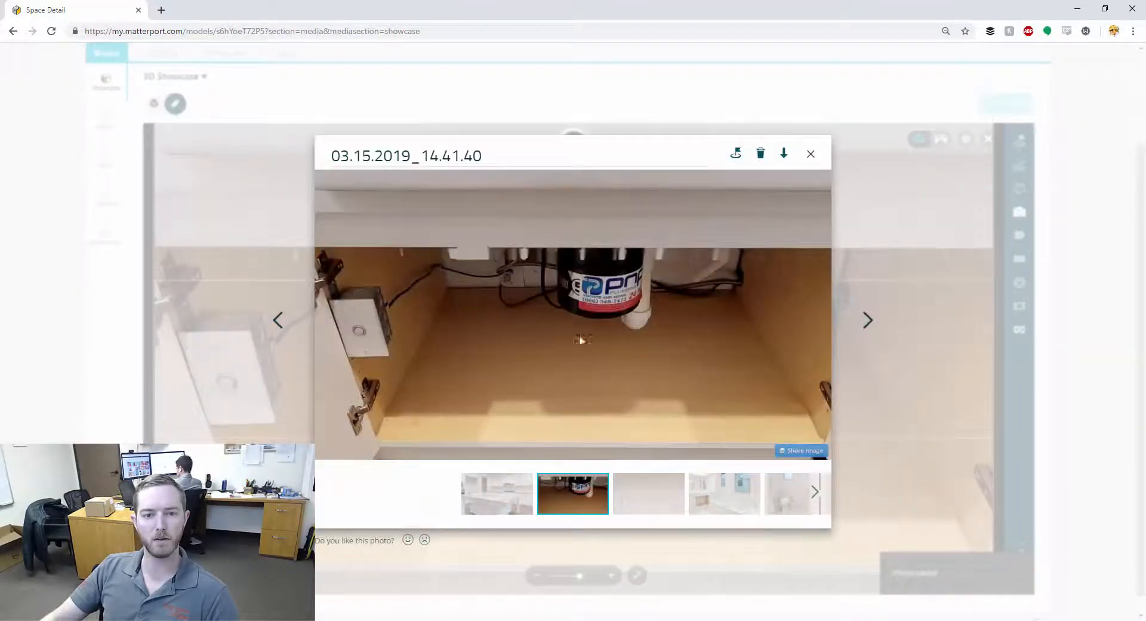
{"action": "mouse_move", "coordinate": [431, 271]}
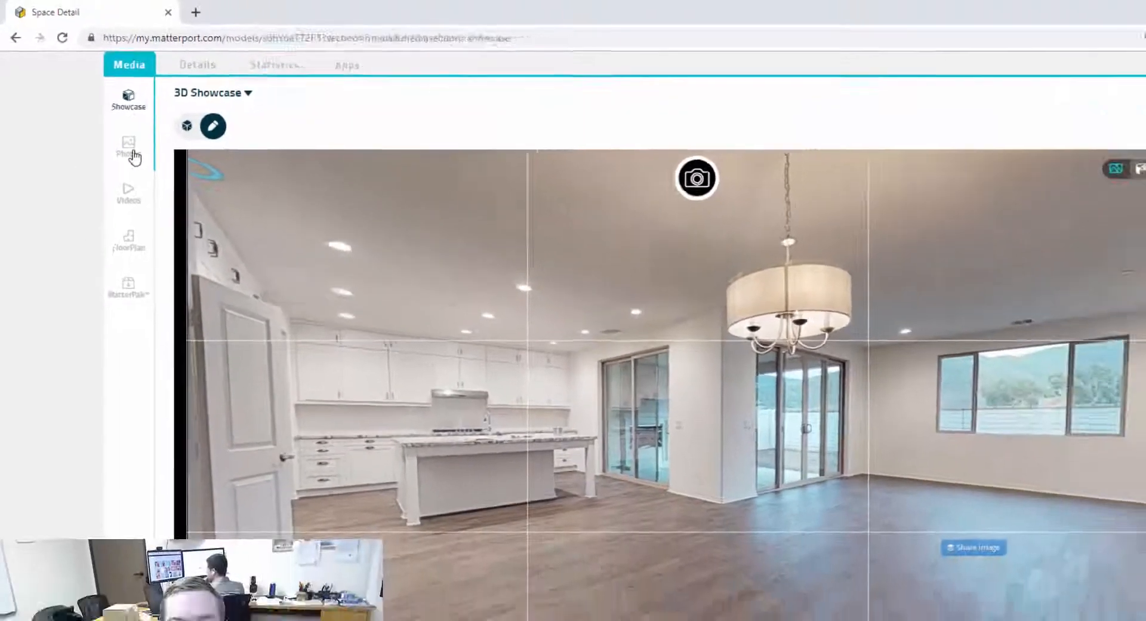
- Show the space's Photos library with the two new timestamp-named kitchen snapshots
{"action": "left_click", "coordinate": [129, 146]}
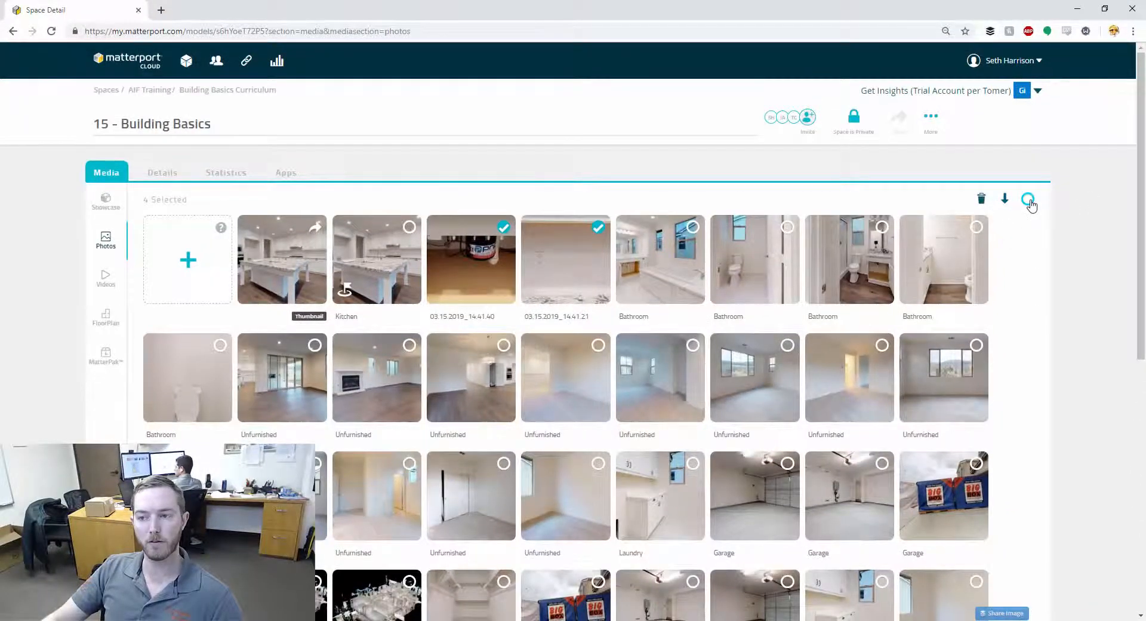
- Select all 55 photos and choose Maximum Pixels in the Download Snapshots dialog
{"action": "left_click", "coordinate": [1027, 199]}
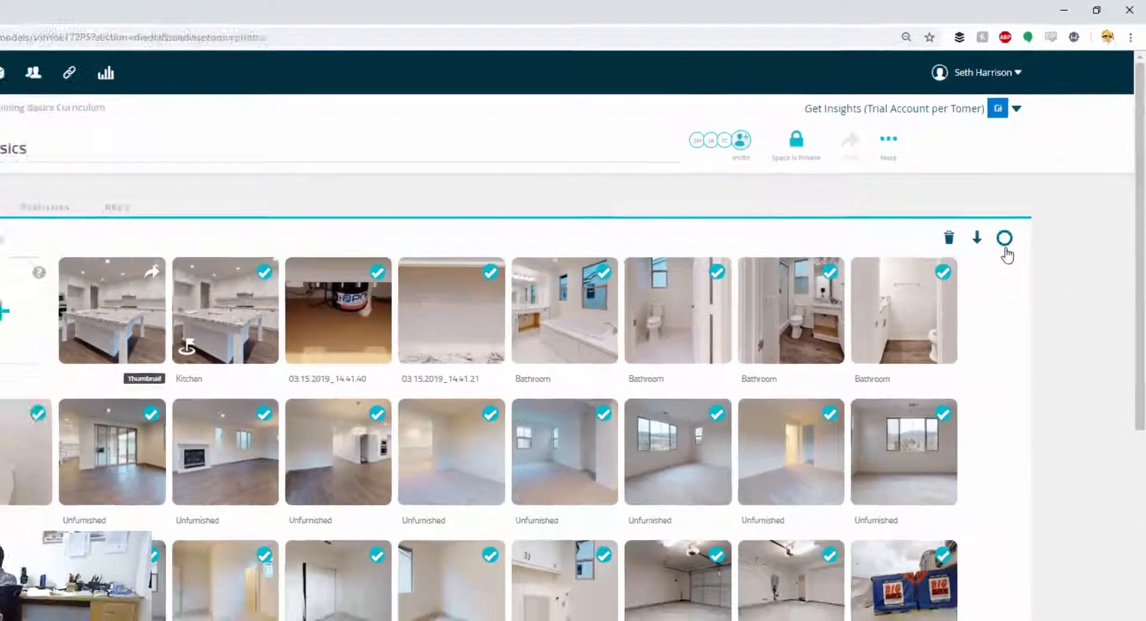
{"action": "left_click", "coordinate": [976, 238]}
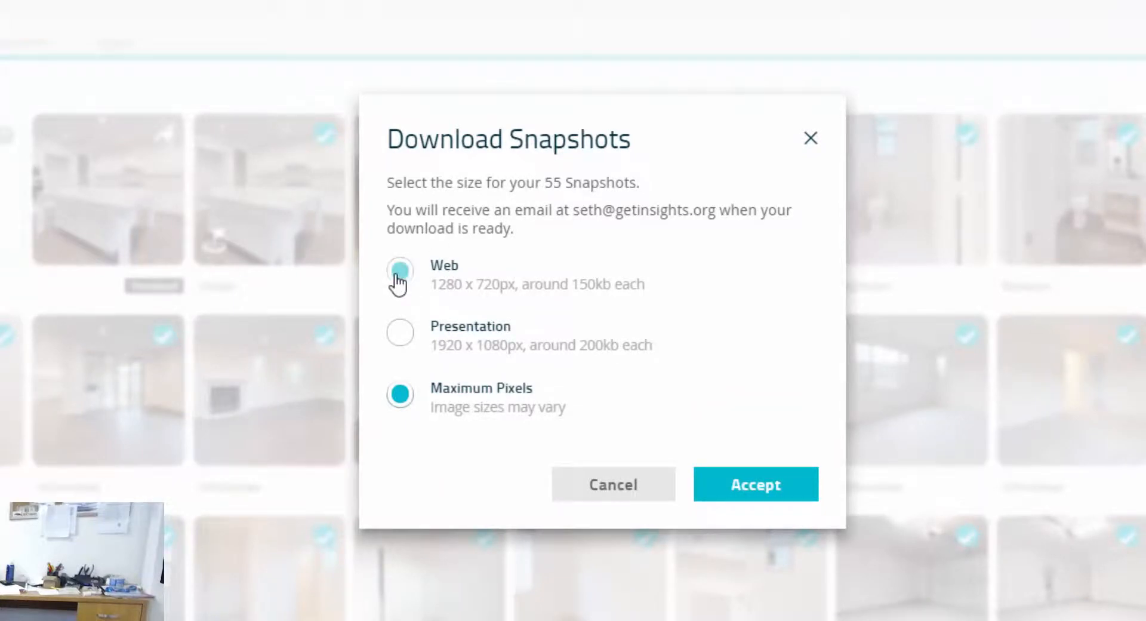
{"action": "left_click", "coordinate": [400, 334]}
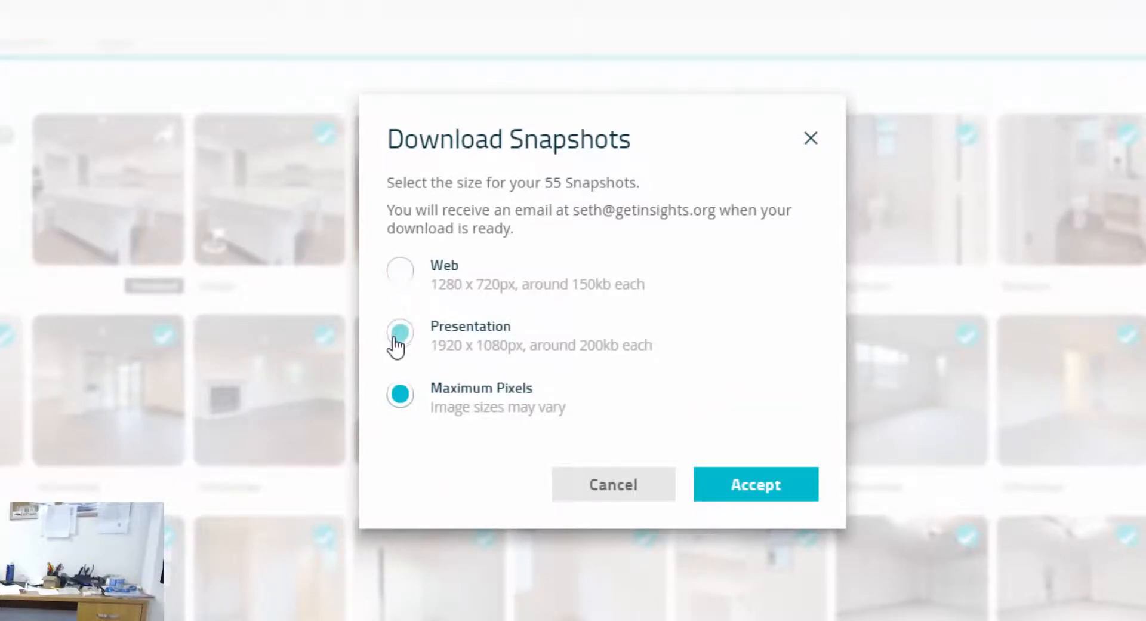
{"action": "left_click", "coordinate": [400, 395]}
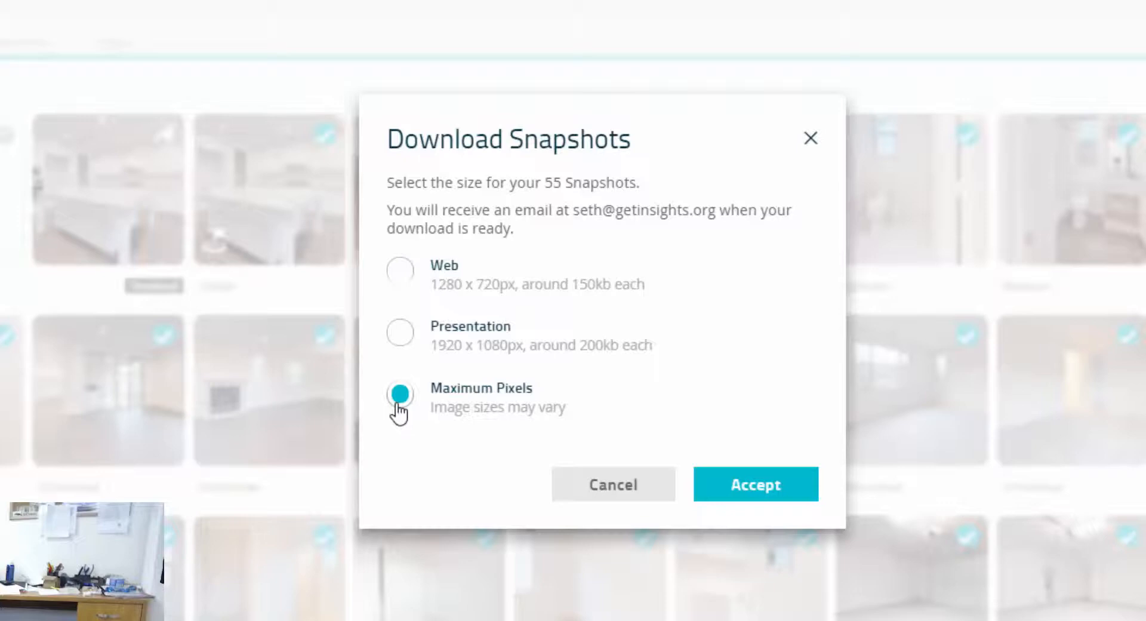
{"action": "mouse_move", "coordinate": [503, 375]}
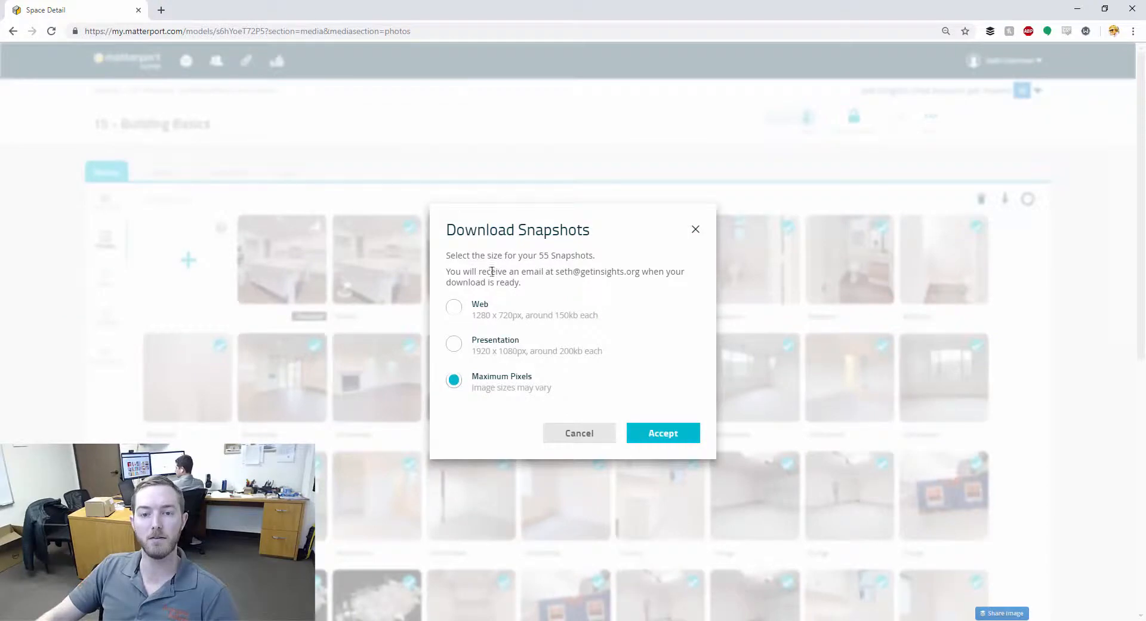
- Accept the Maximum Pixels download so the zip of all 55 snapshots starts generating
{"action": "left_click", "coordinate": [662, 432]}
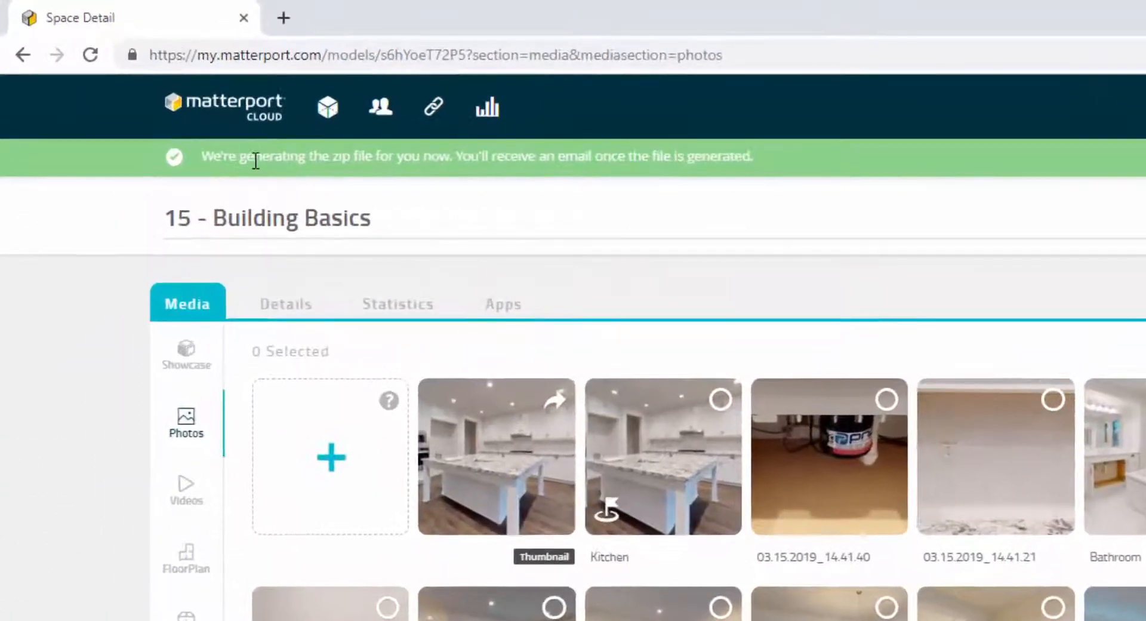
{"action": "mouse_move", "coordinate": [606, 192]}
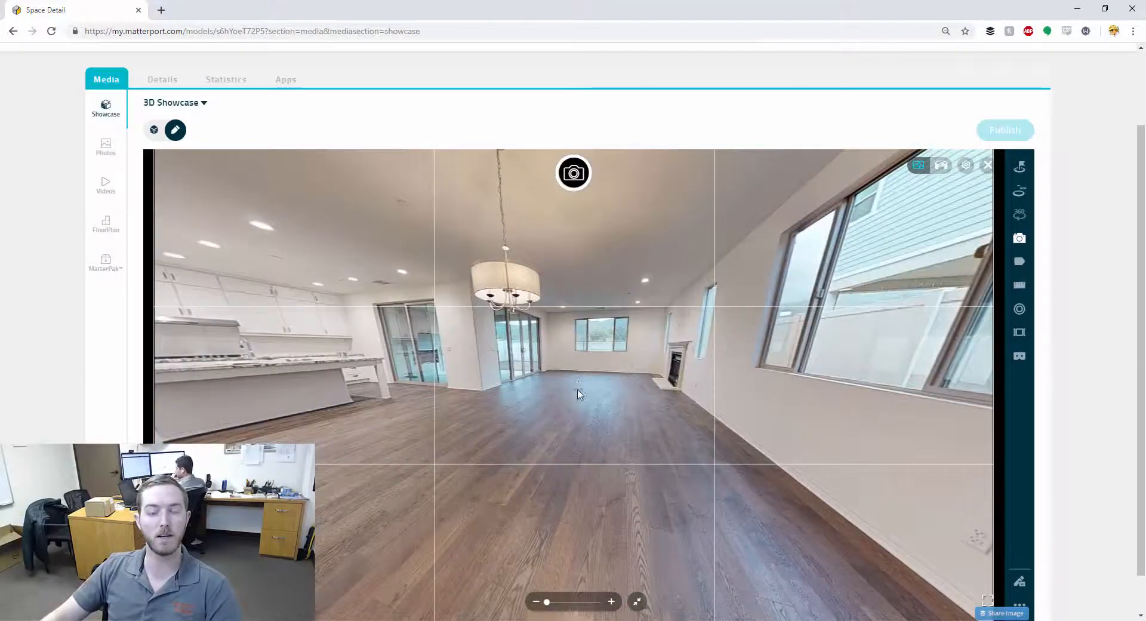
- Move to a new floor spot framing the open living and dining area in photo mode
{"action": "left_click", "coordinate": [575, 388]}
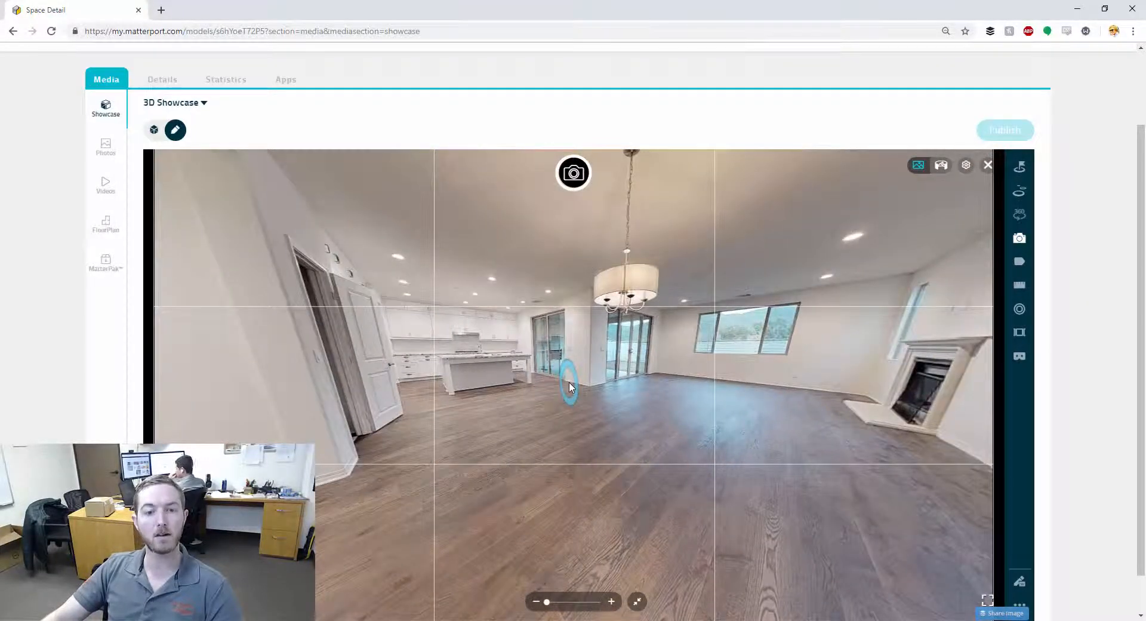